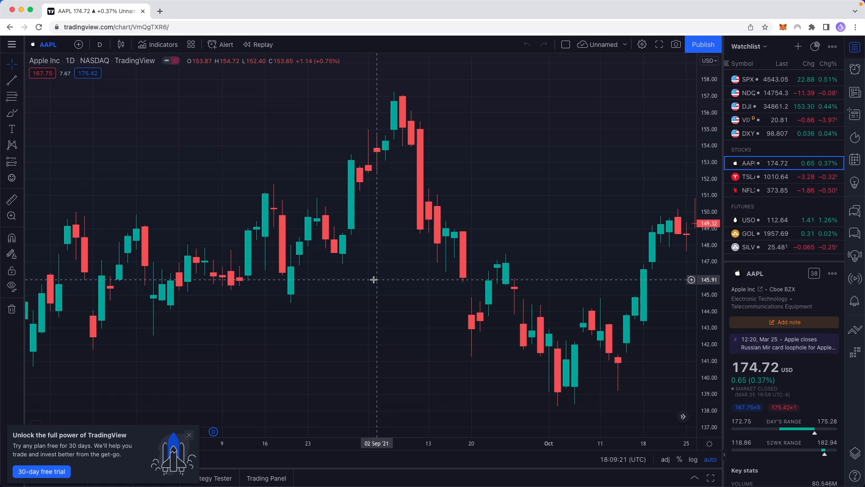
pyautogui.moveTo(409, 273)
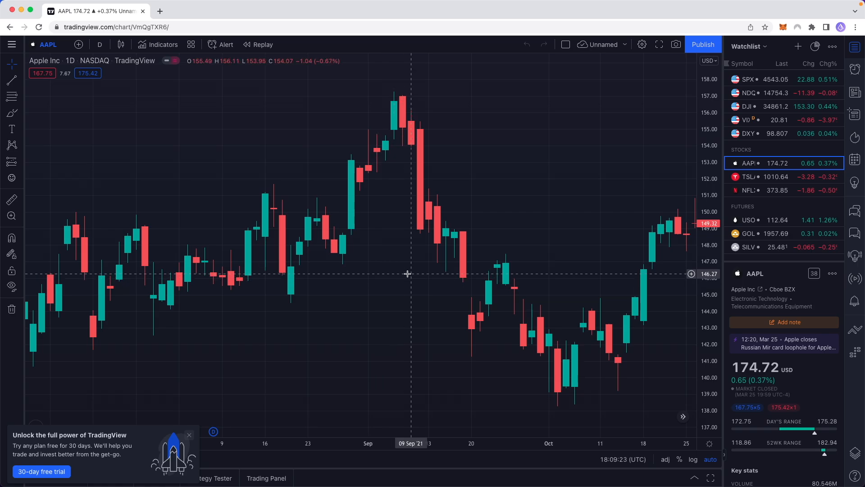
# Zoom the AAPL daily chart out to show earlier price history back through 2019.
pyautogui.scroll(-3)
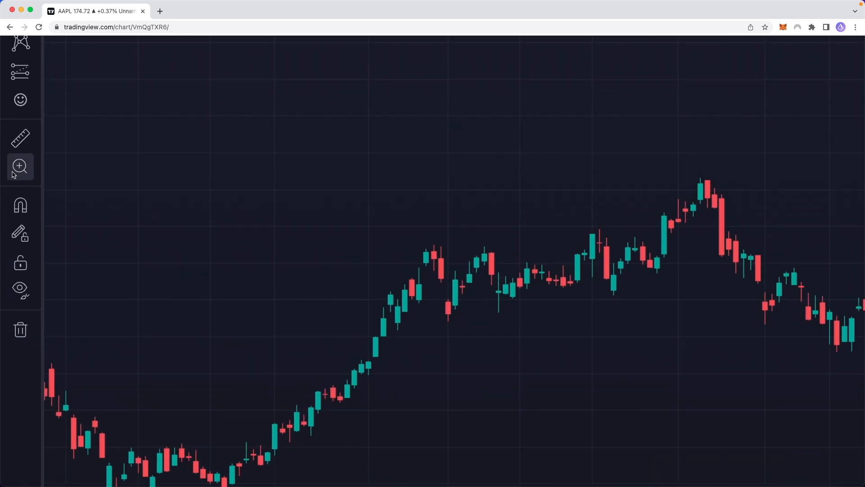
# Use the Zoom In tool to magnify a small area of candles around November 2020.
pyautogui.click(20, 166)
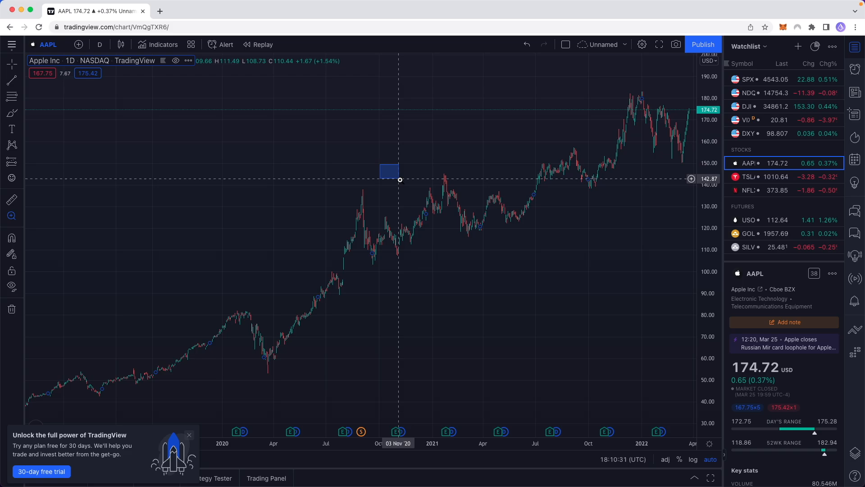
pyautogui.moveTo(387, 172); pyautogui.dragTo(488, 242)
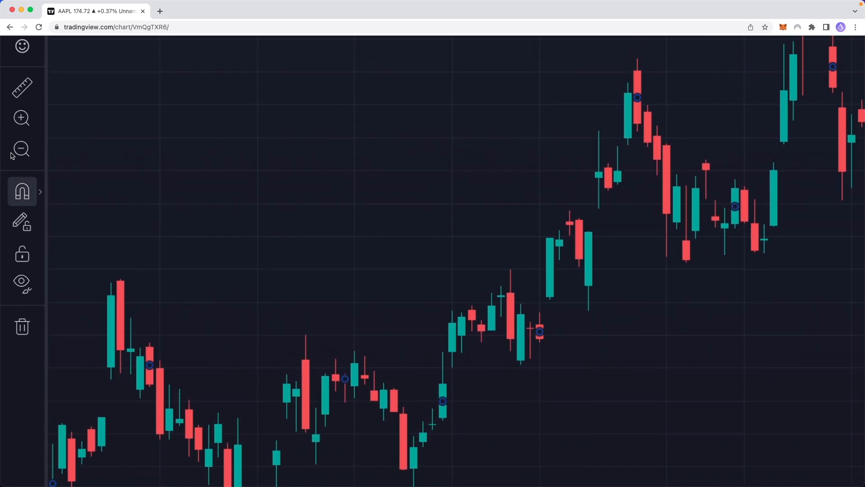
pyautogui.moveTo(21, 154)
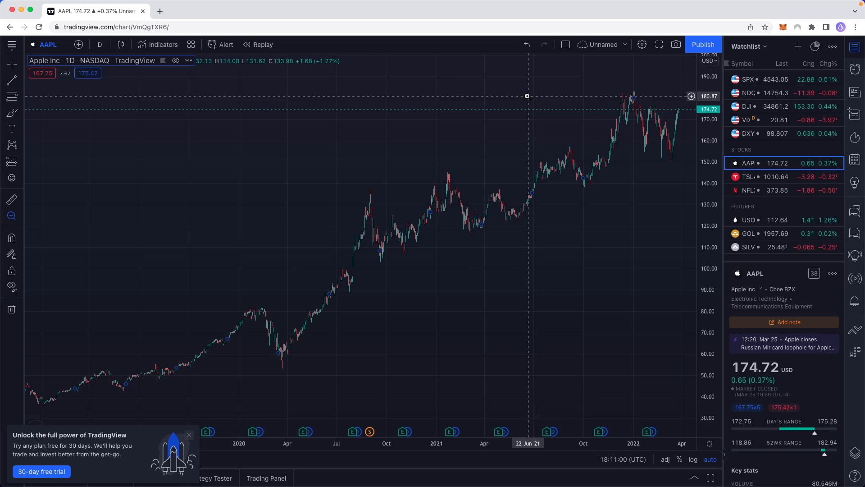
# Zoom into the June 2021 to February 2022 rise, roughly between 133 and 187.
pyautogui.moveTo(506, 82); pyautogui.dragTo(659, 198)
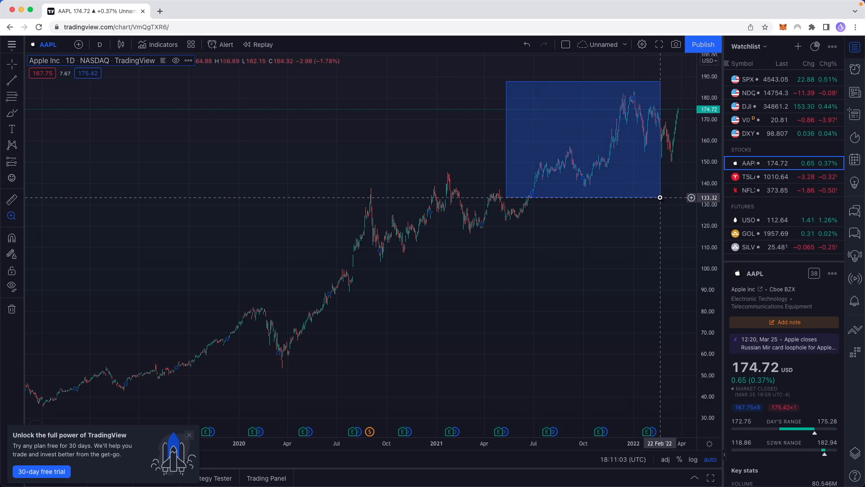